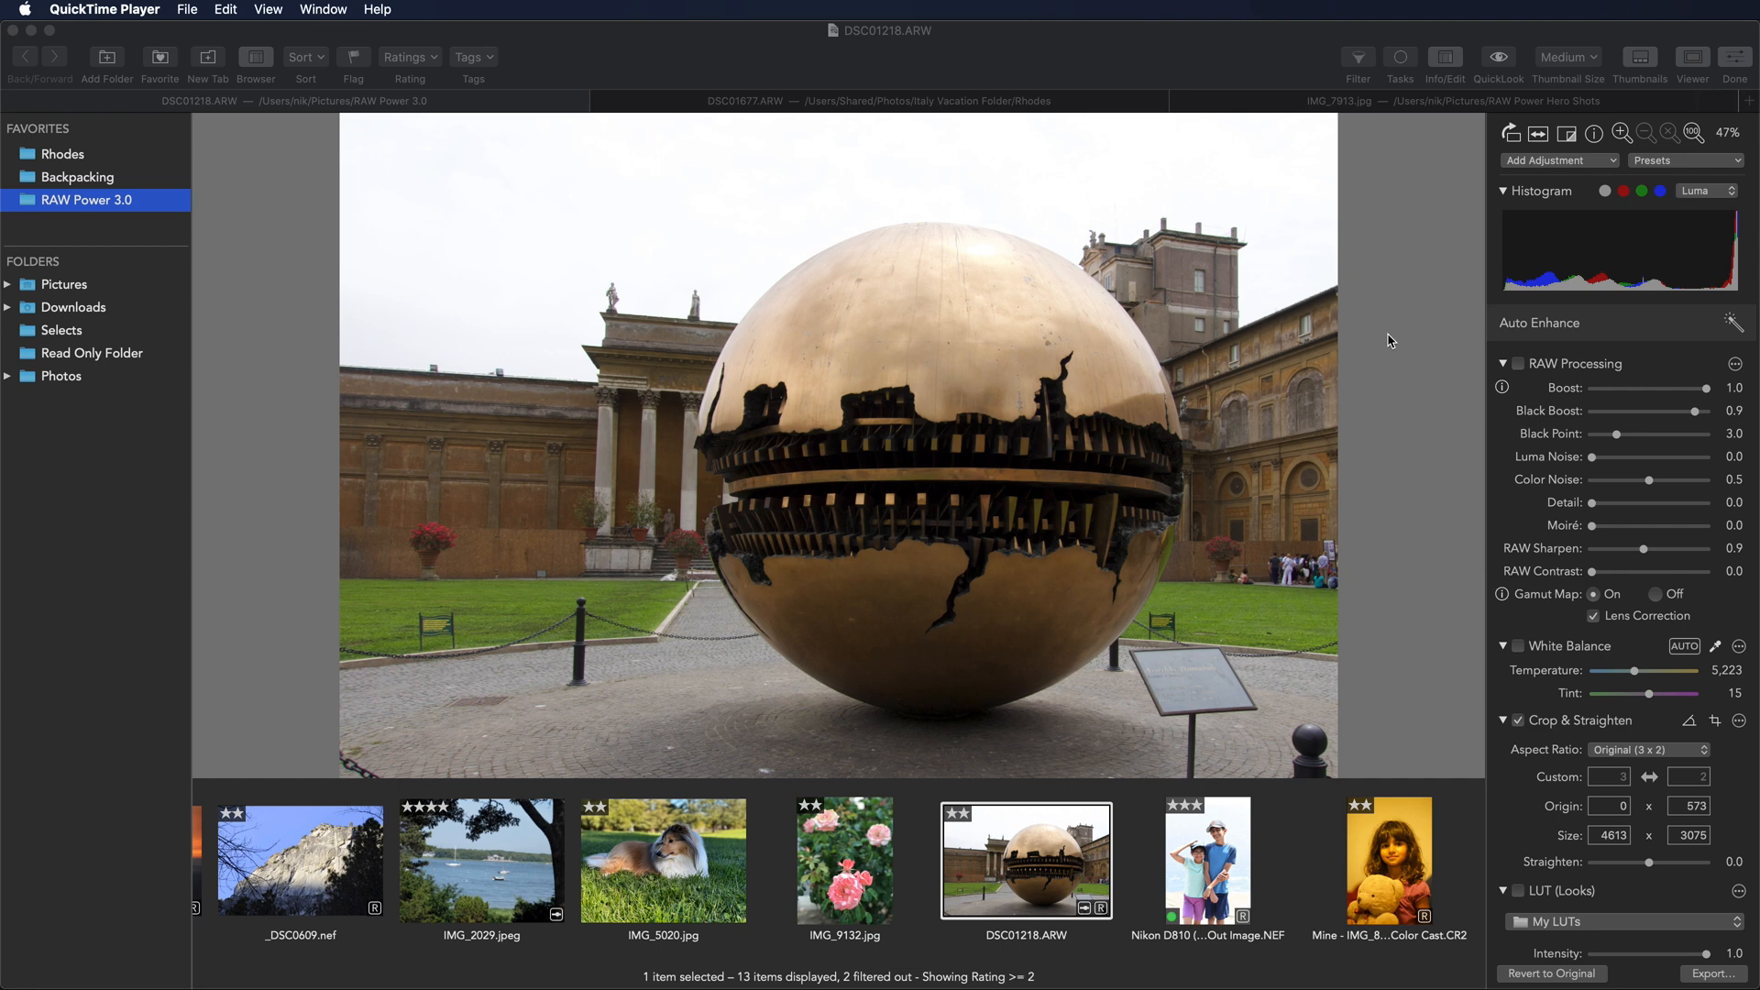
mouse_move(1429, 334)
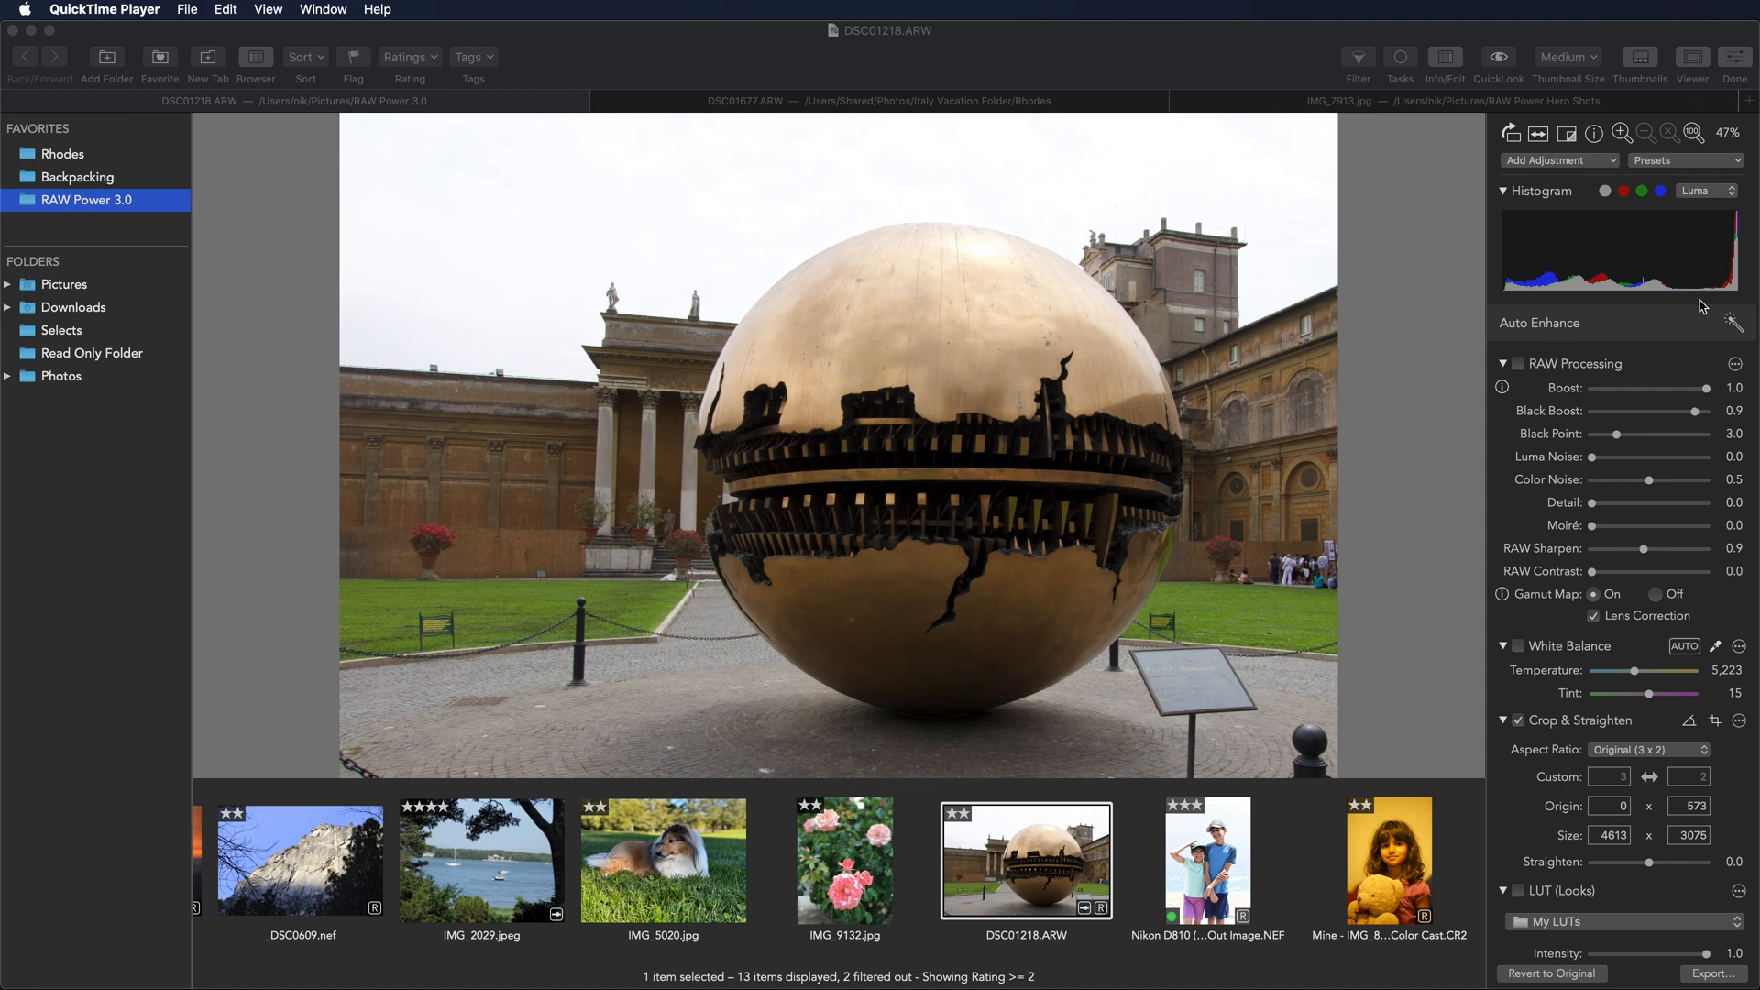
mouse_move(1638, 226)
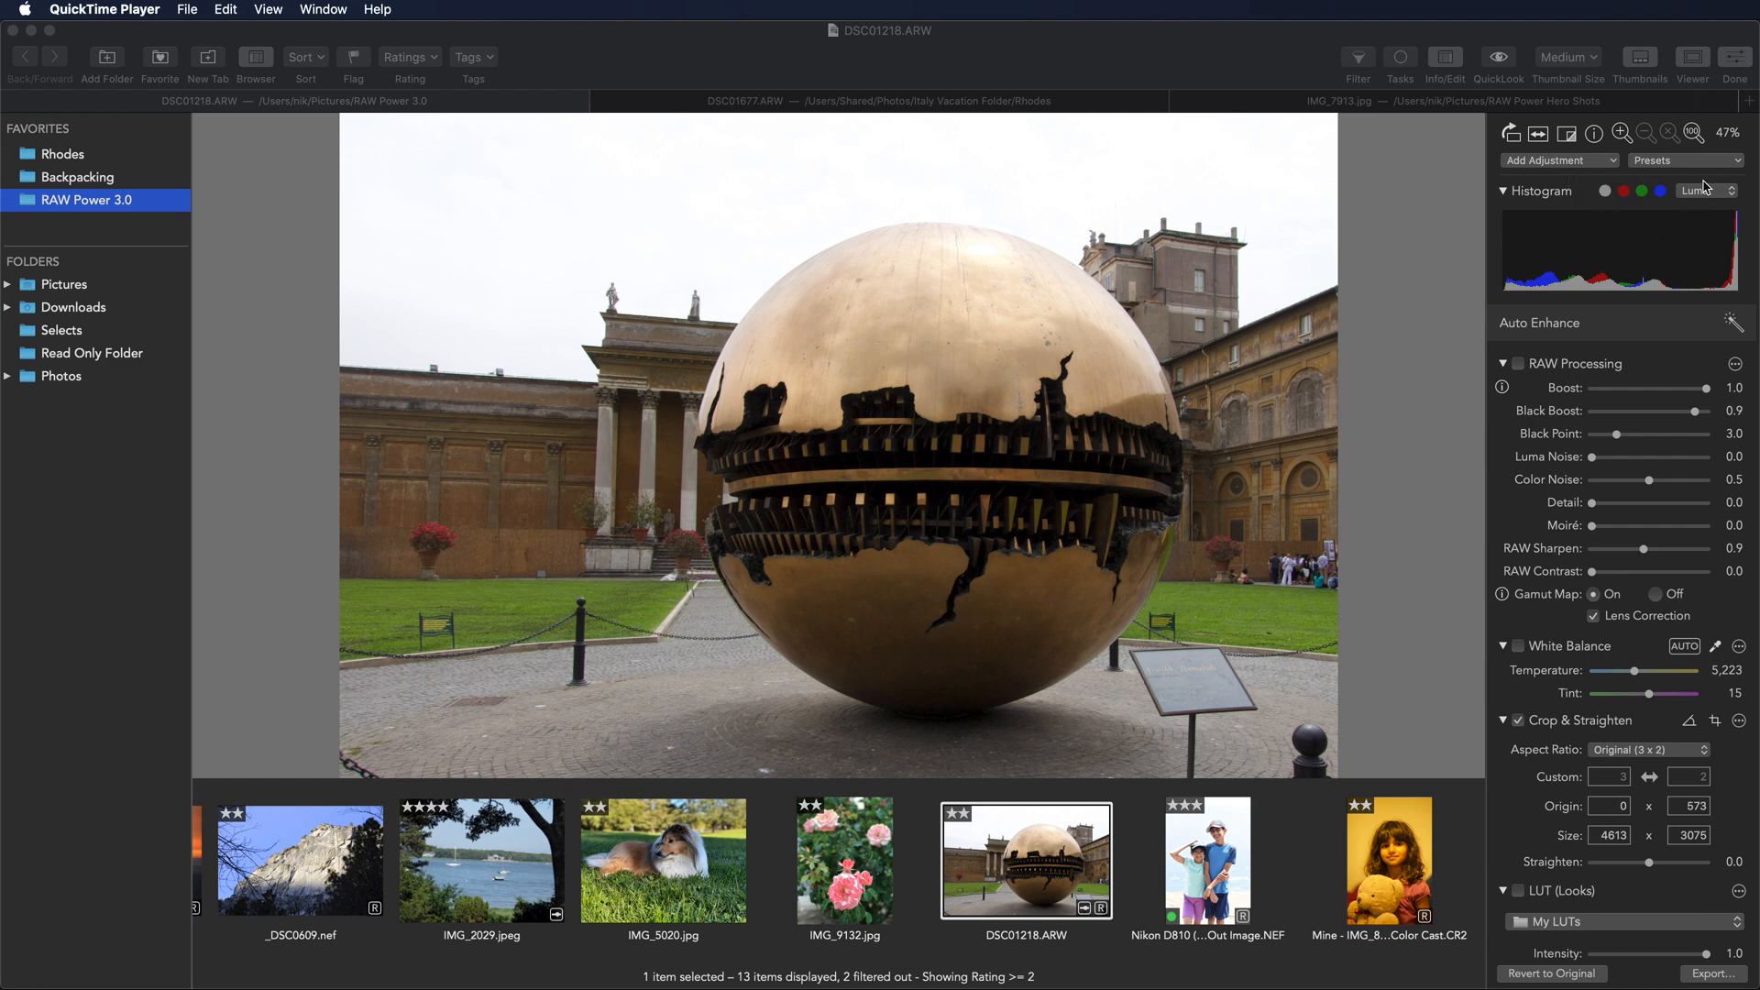
mouse_move(1591, 209)
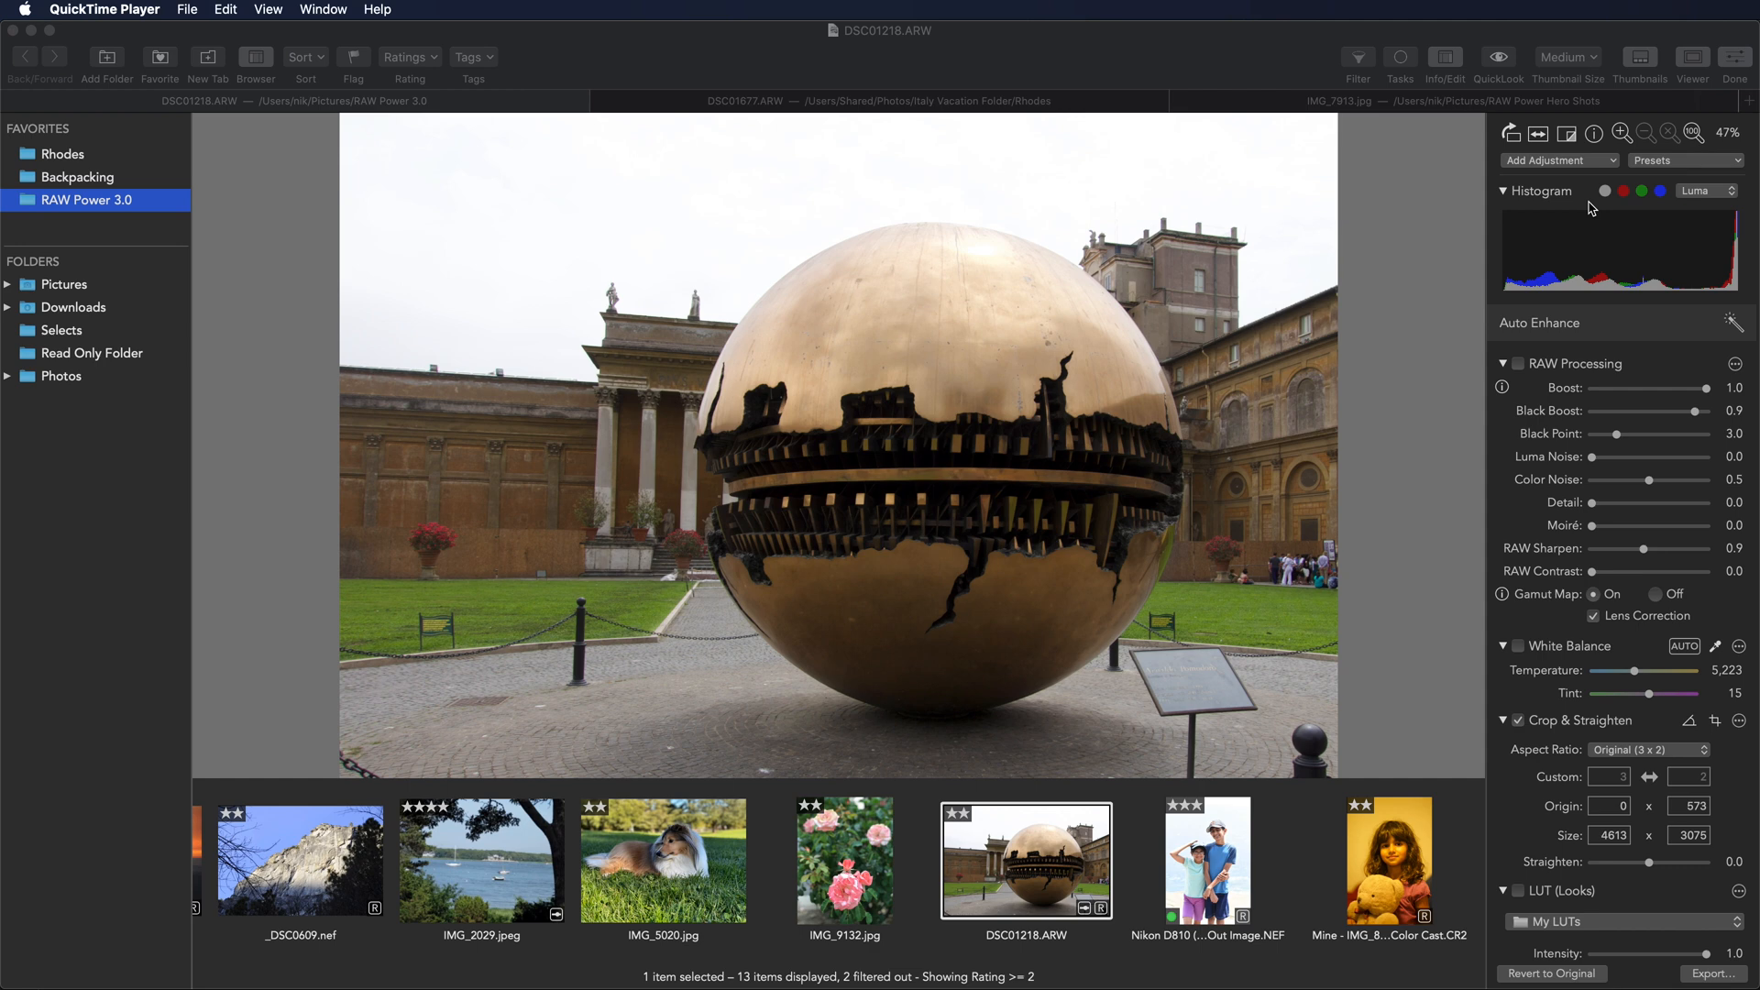
mouse_move(1605, 211)
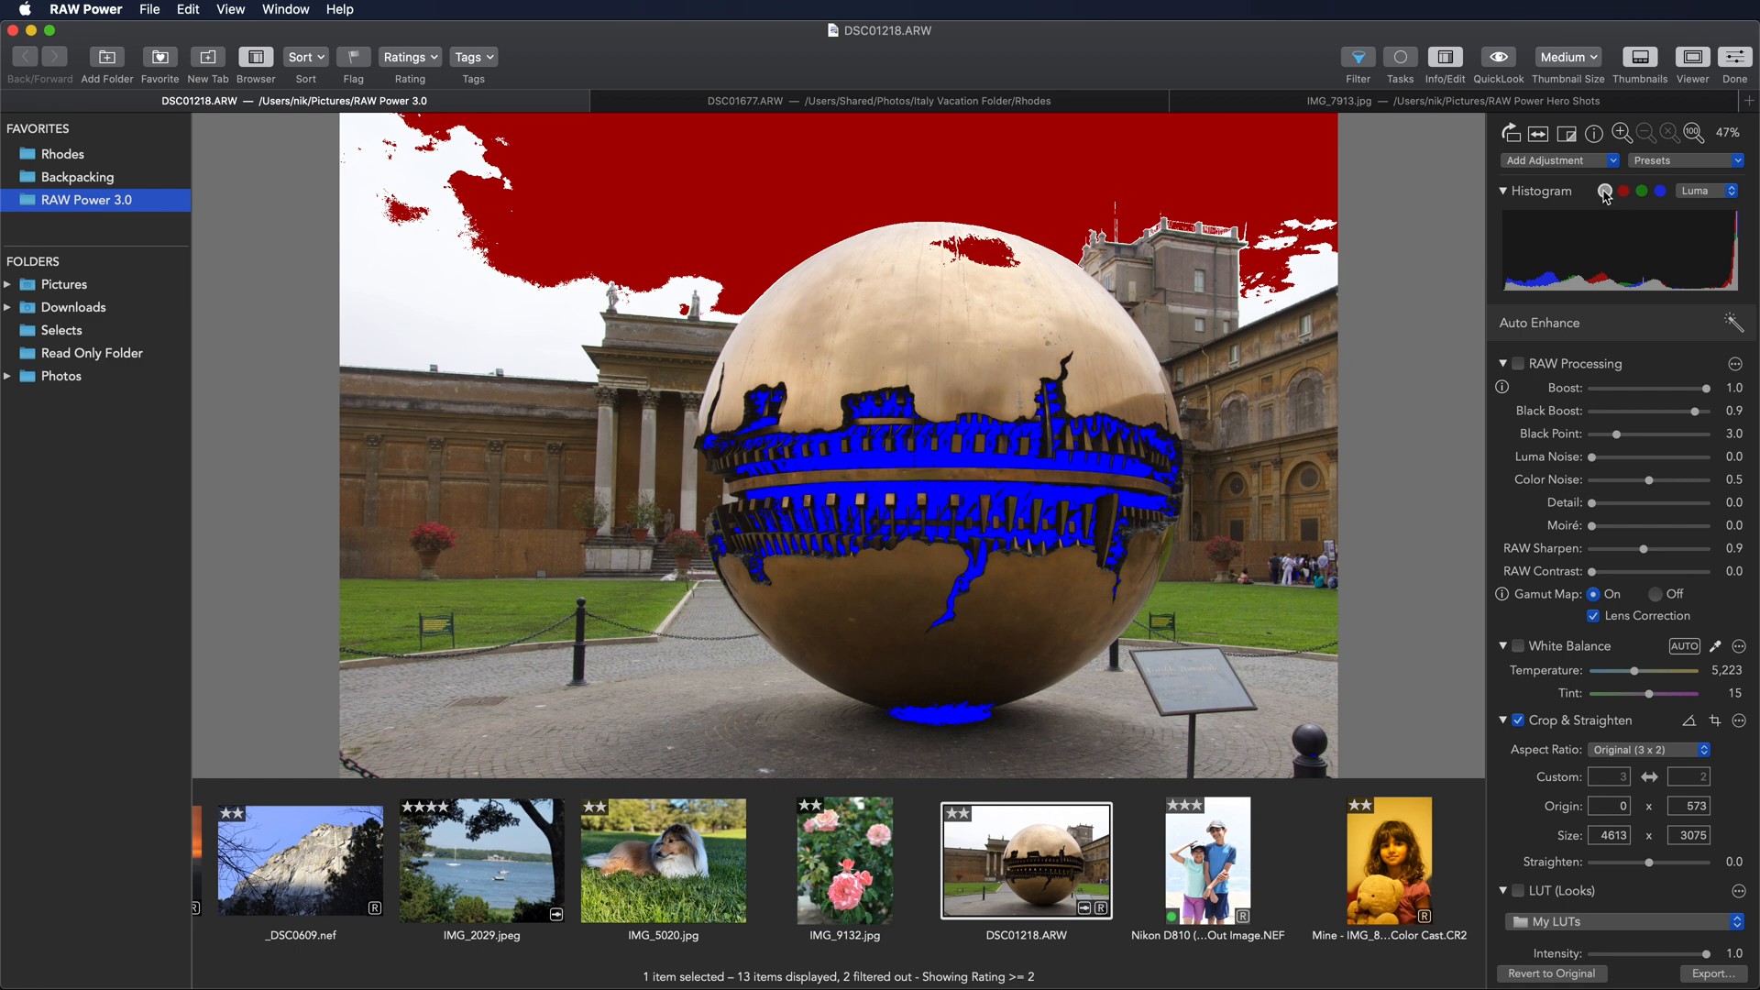
mouse_move(1606, 190)
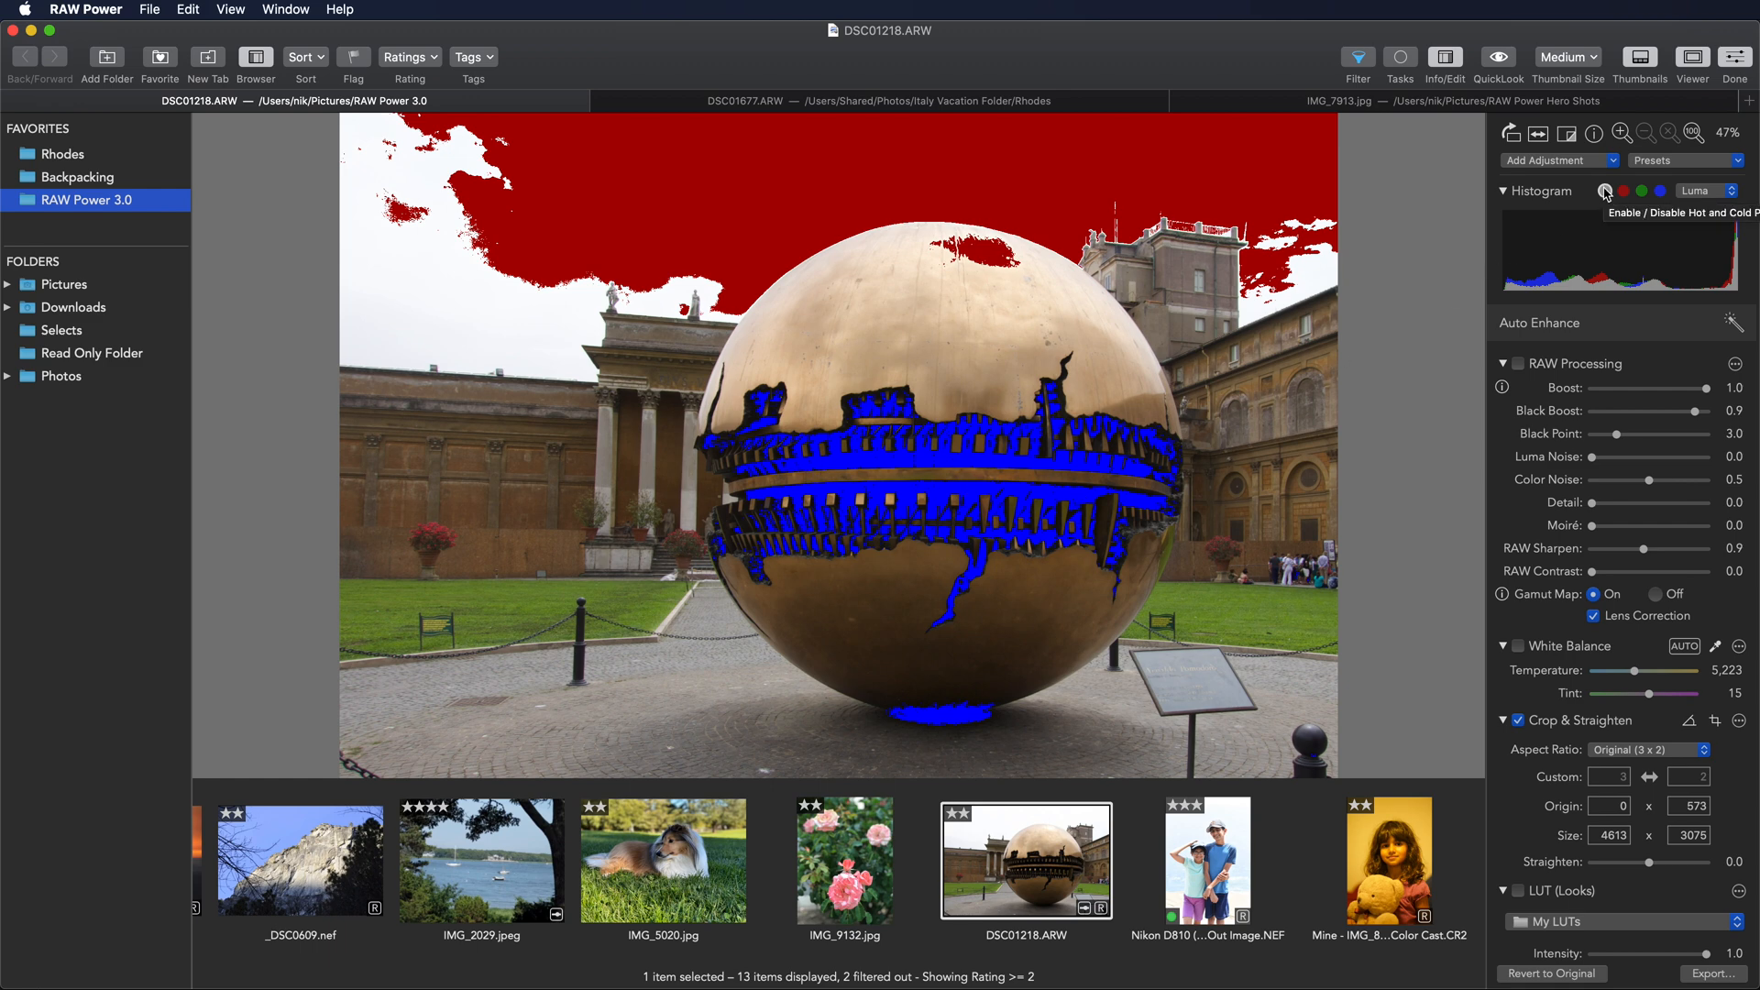
Hide the clipping overlay and lower RAW Boost from 1.0 to 0.42 to recover the sky
left_click(1606, 191)
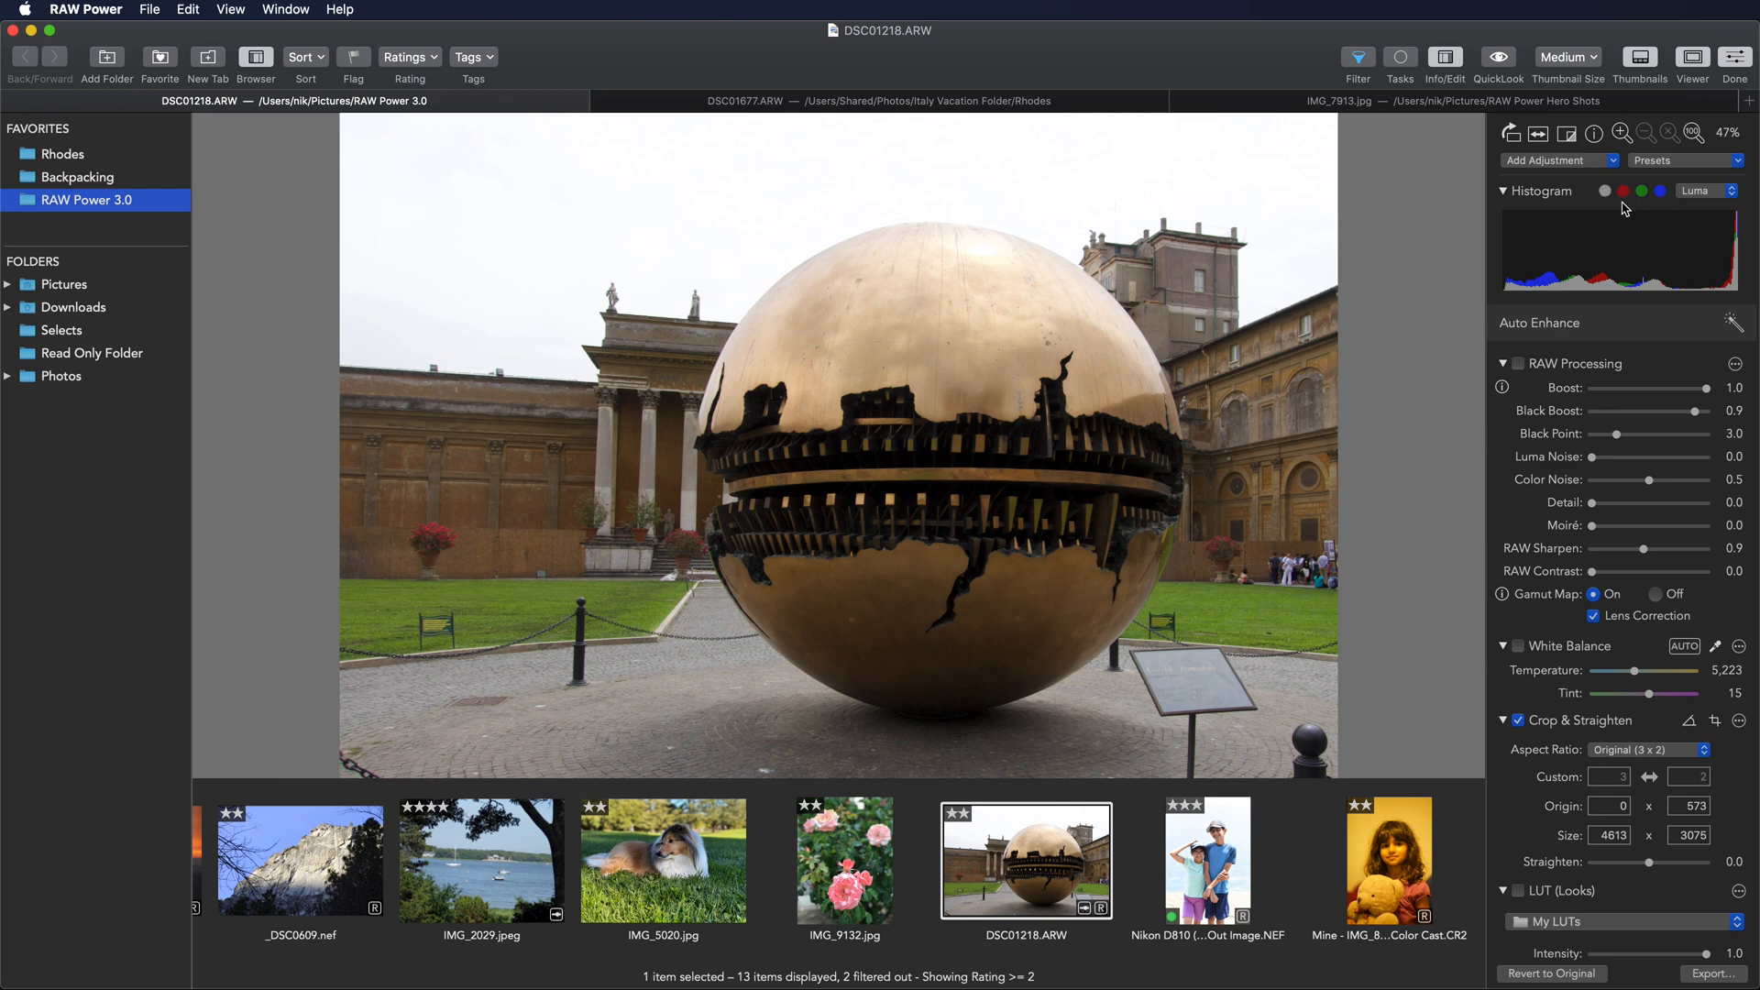
mouse_move(1622, 201)
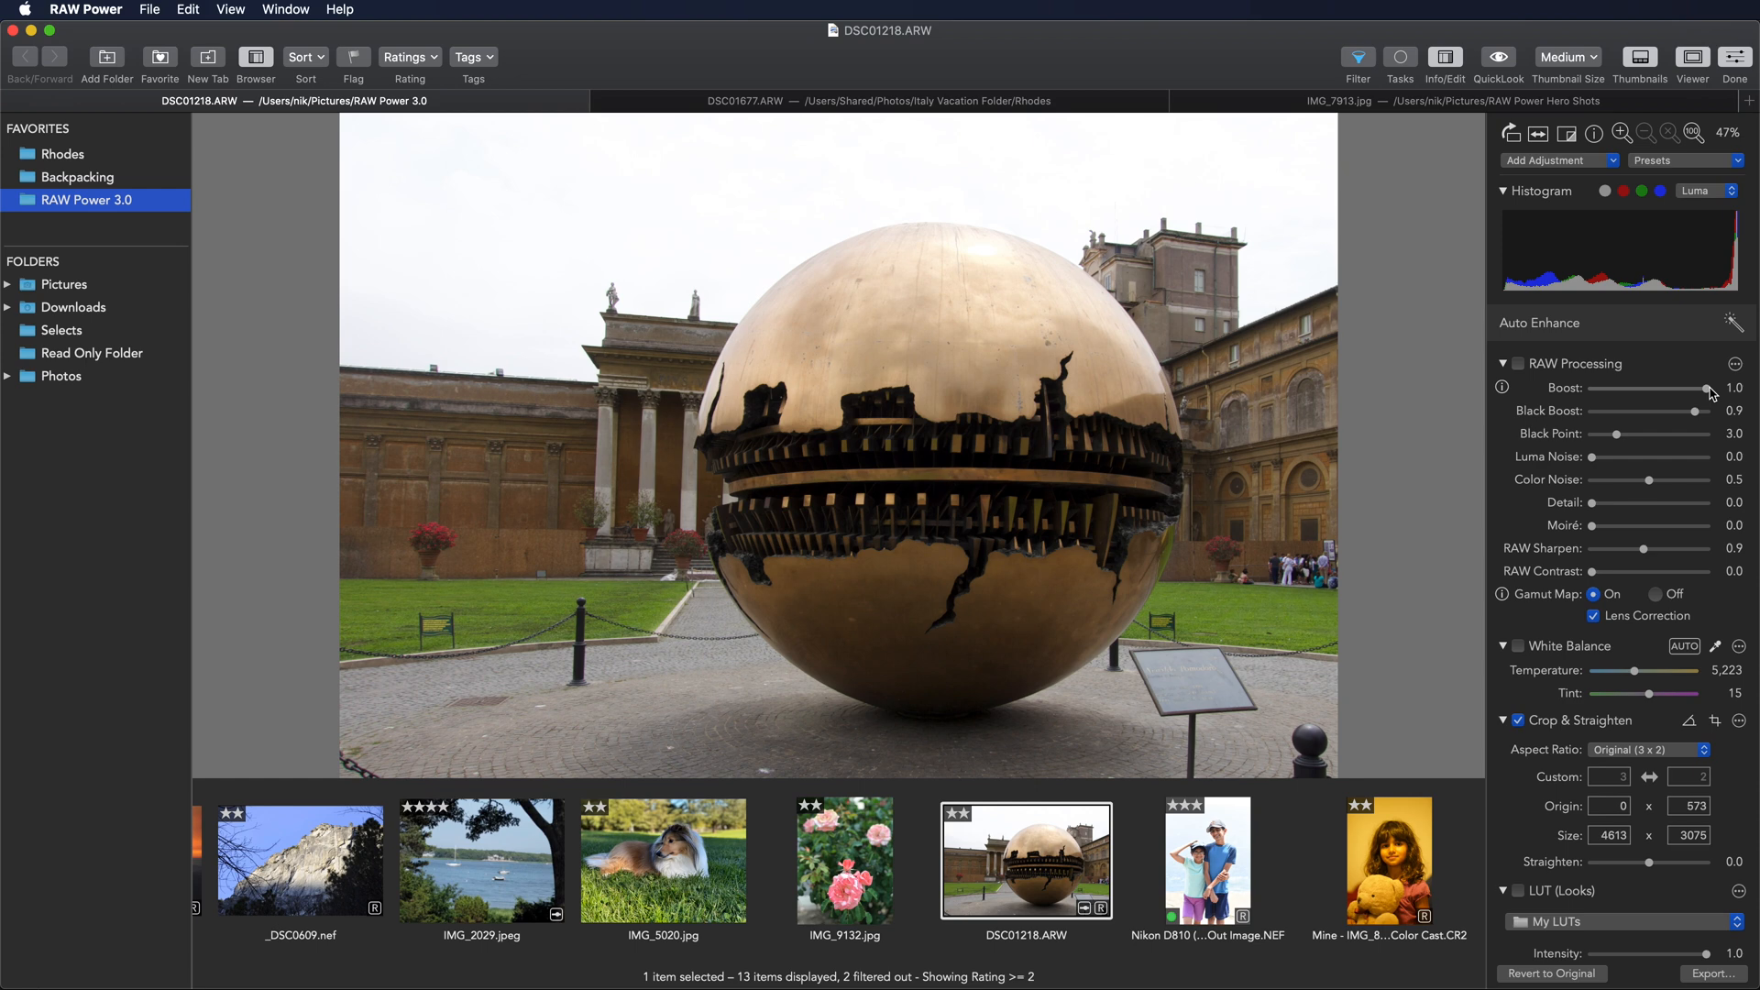
mouse_move(1708, 389)
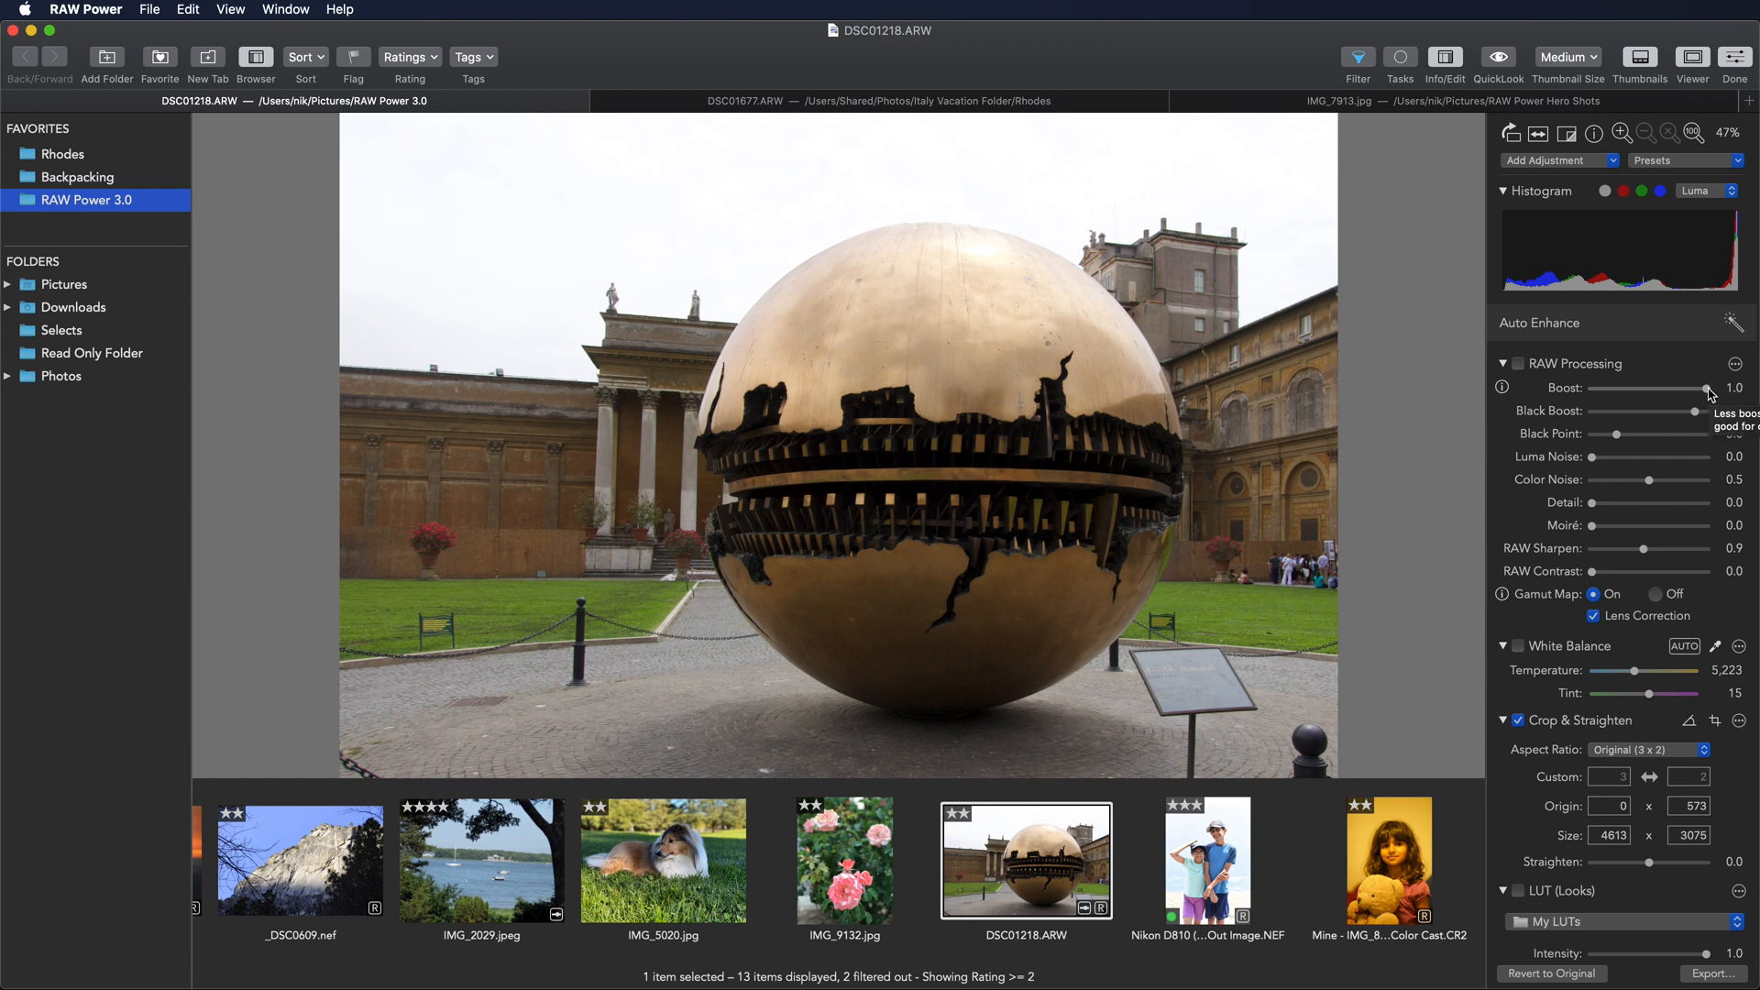
left_click_drag(1707, 389, 1639, 388)
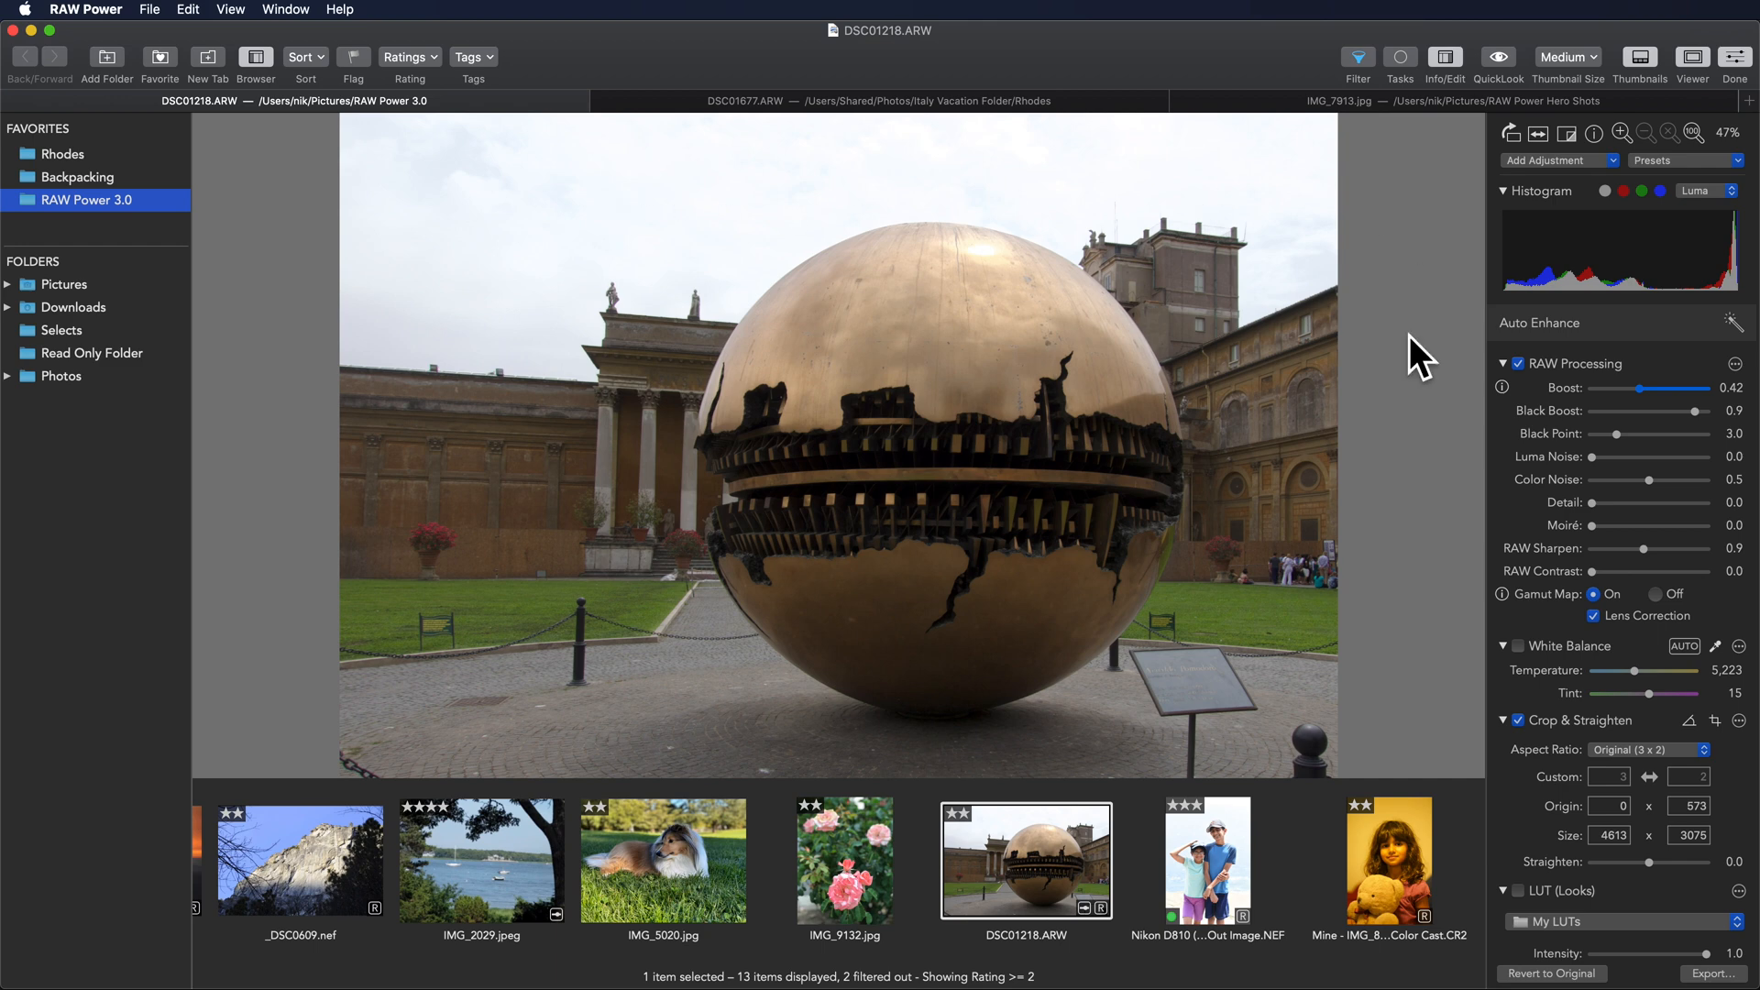
mouse_move(1529, 598)
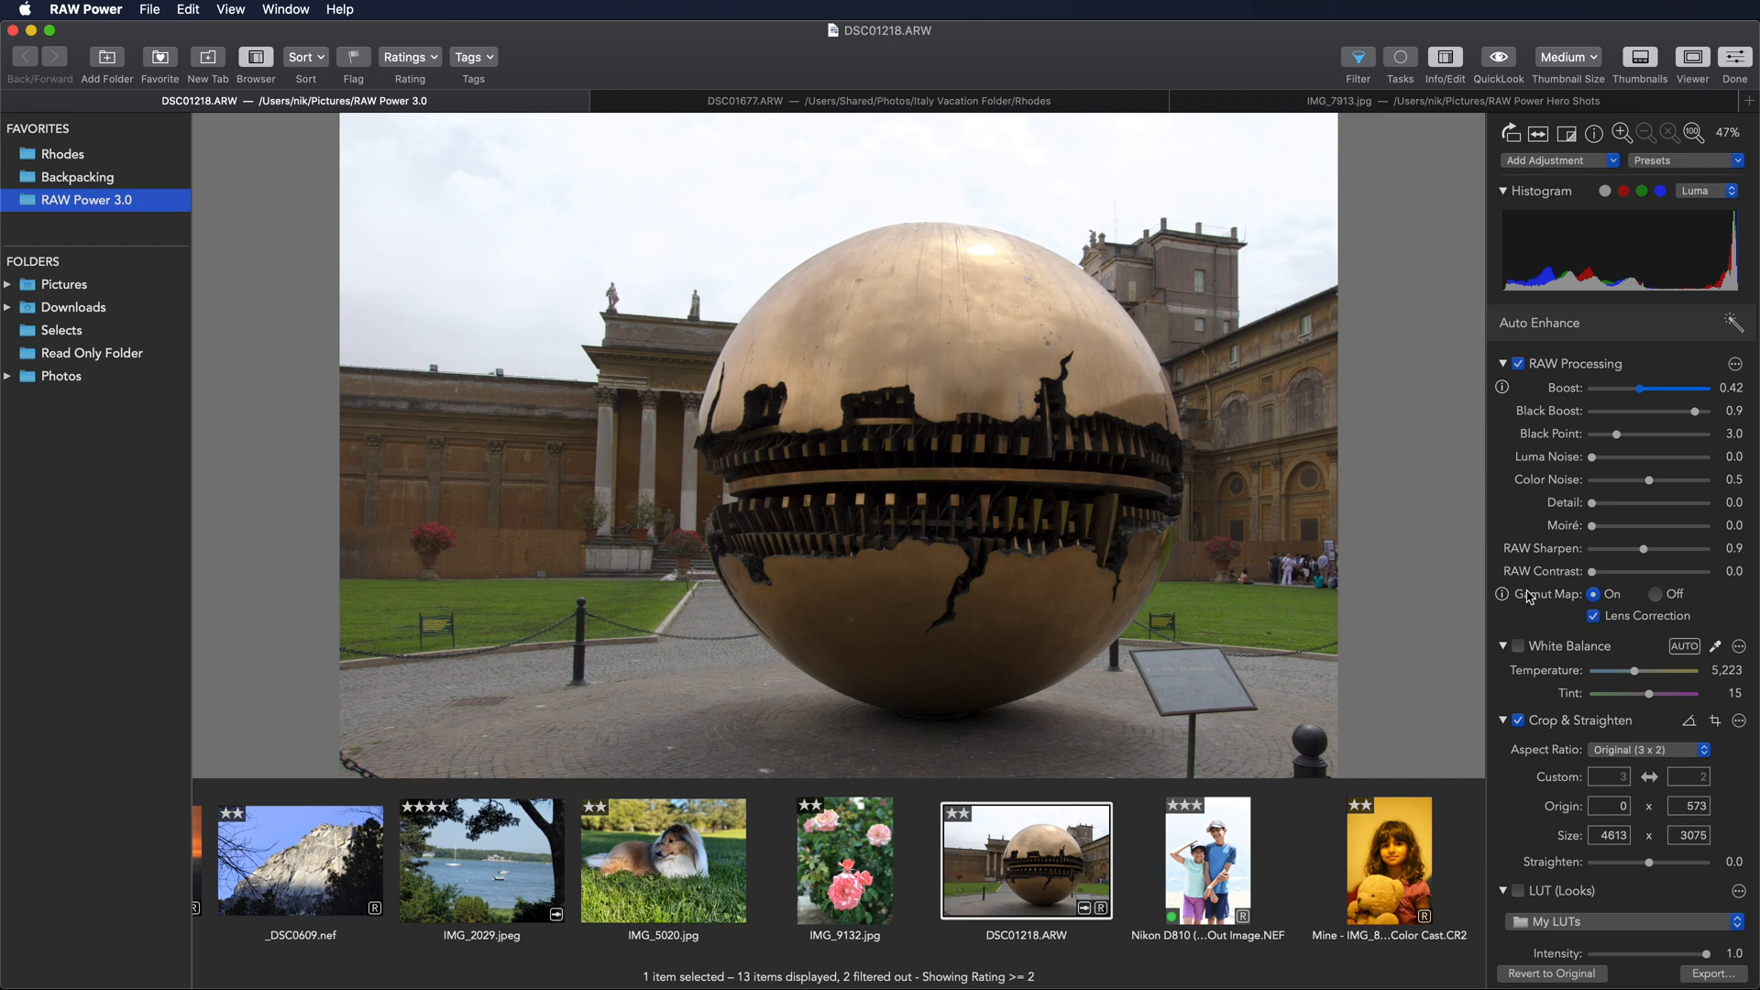
Raise Tone Recovery to 0.79 to darken the sky, then show the clipping warning overlay
scroll("down", 3)
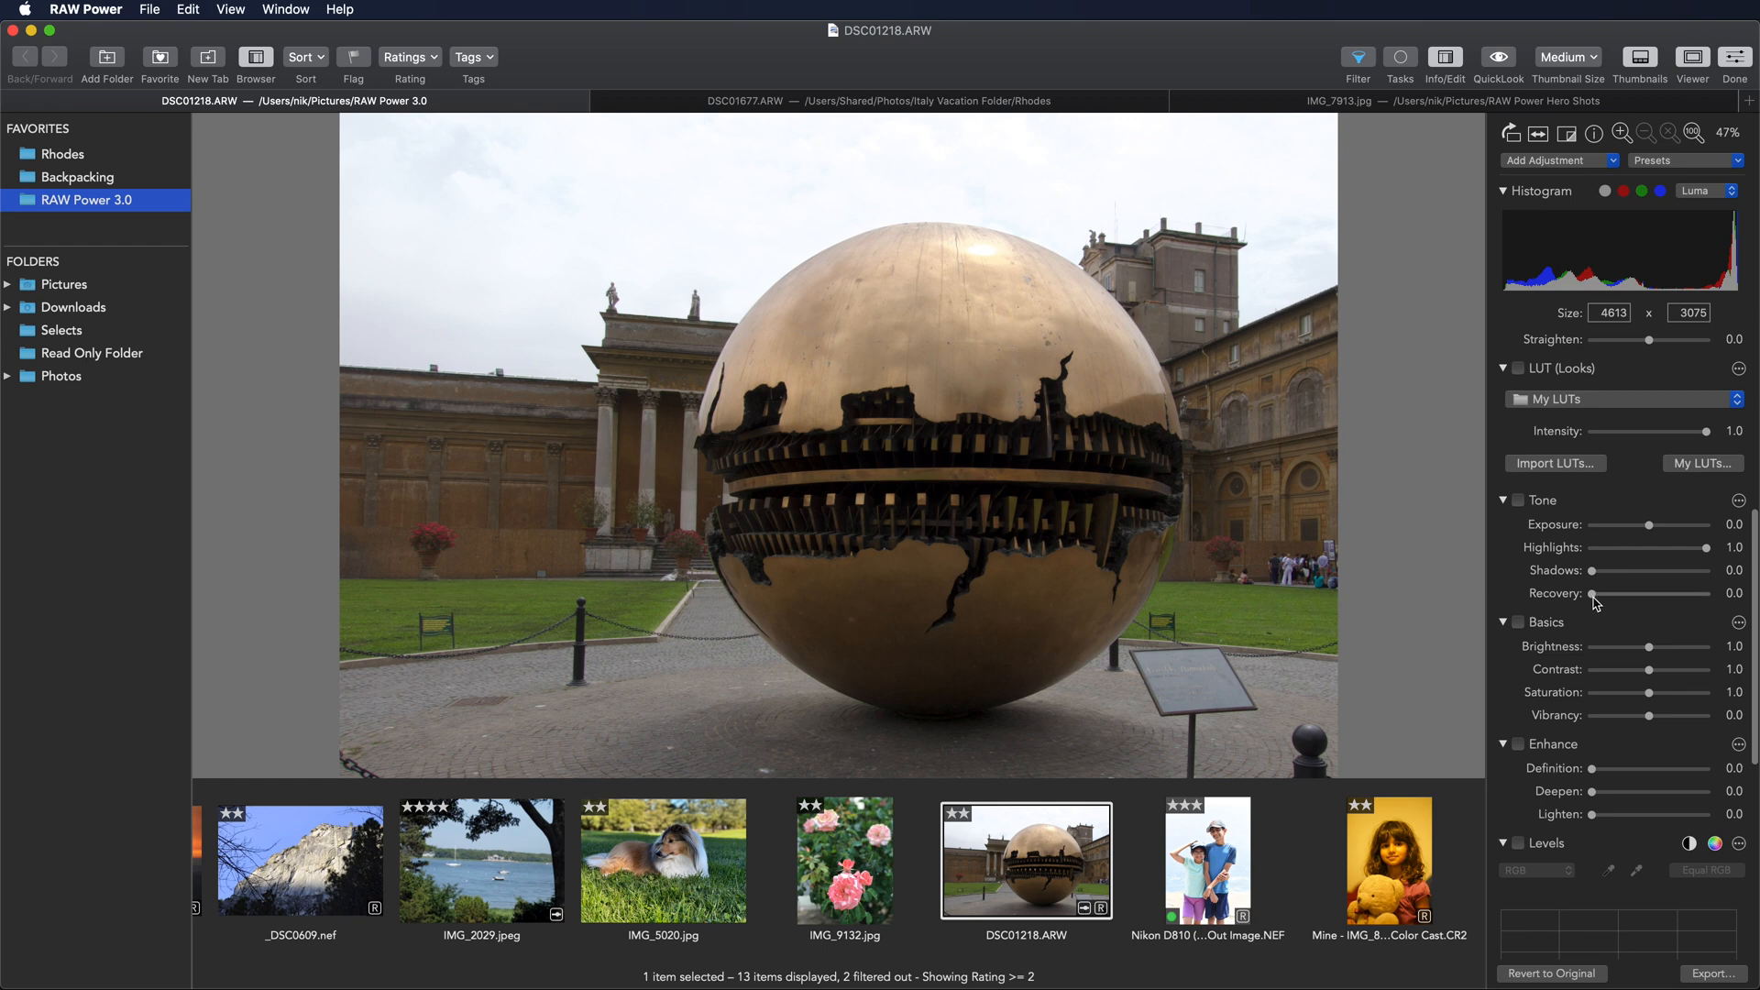
left_click_drag(1617, 592, 1672, 592)
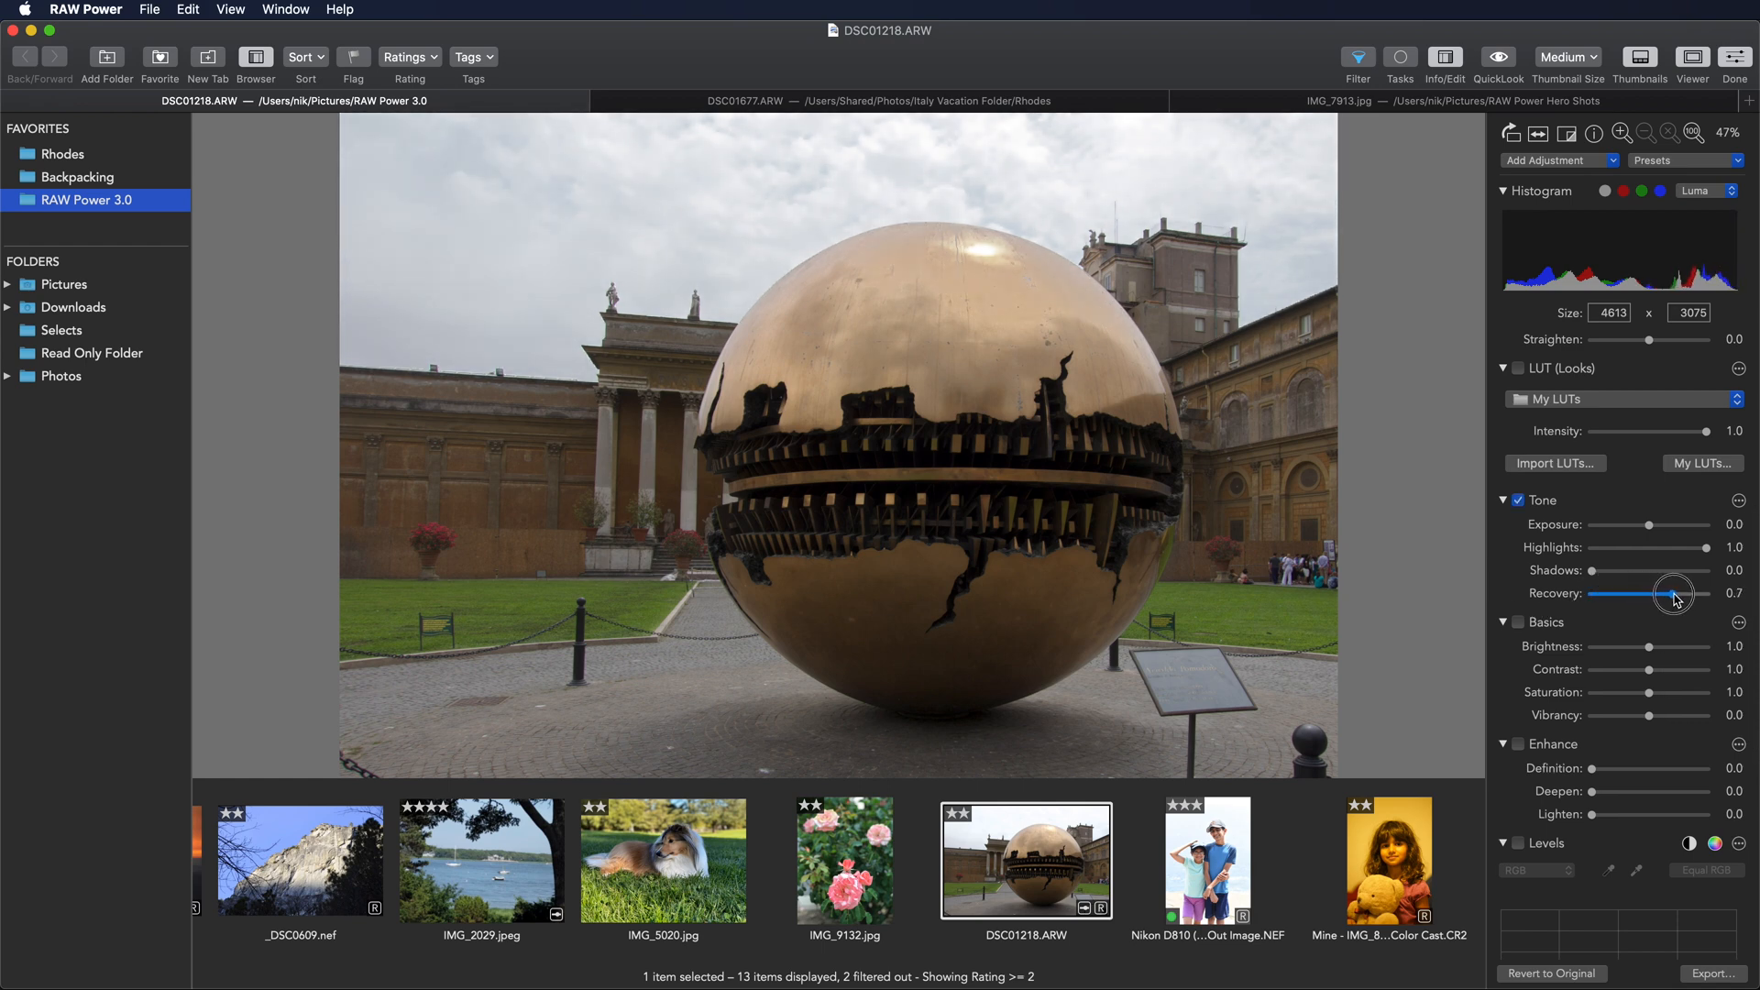
left_click_drag(1670, 592, 1683, 592)
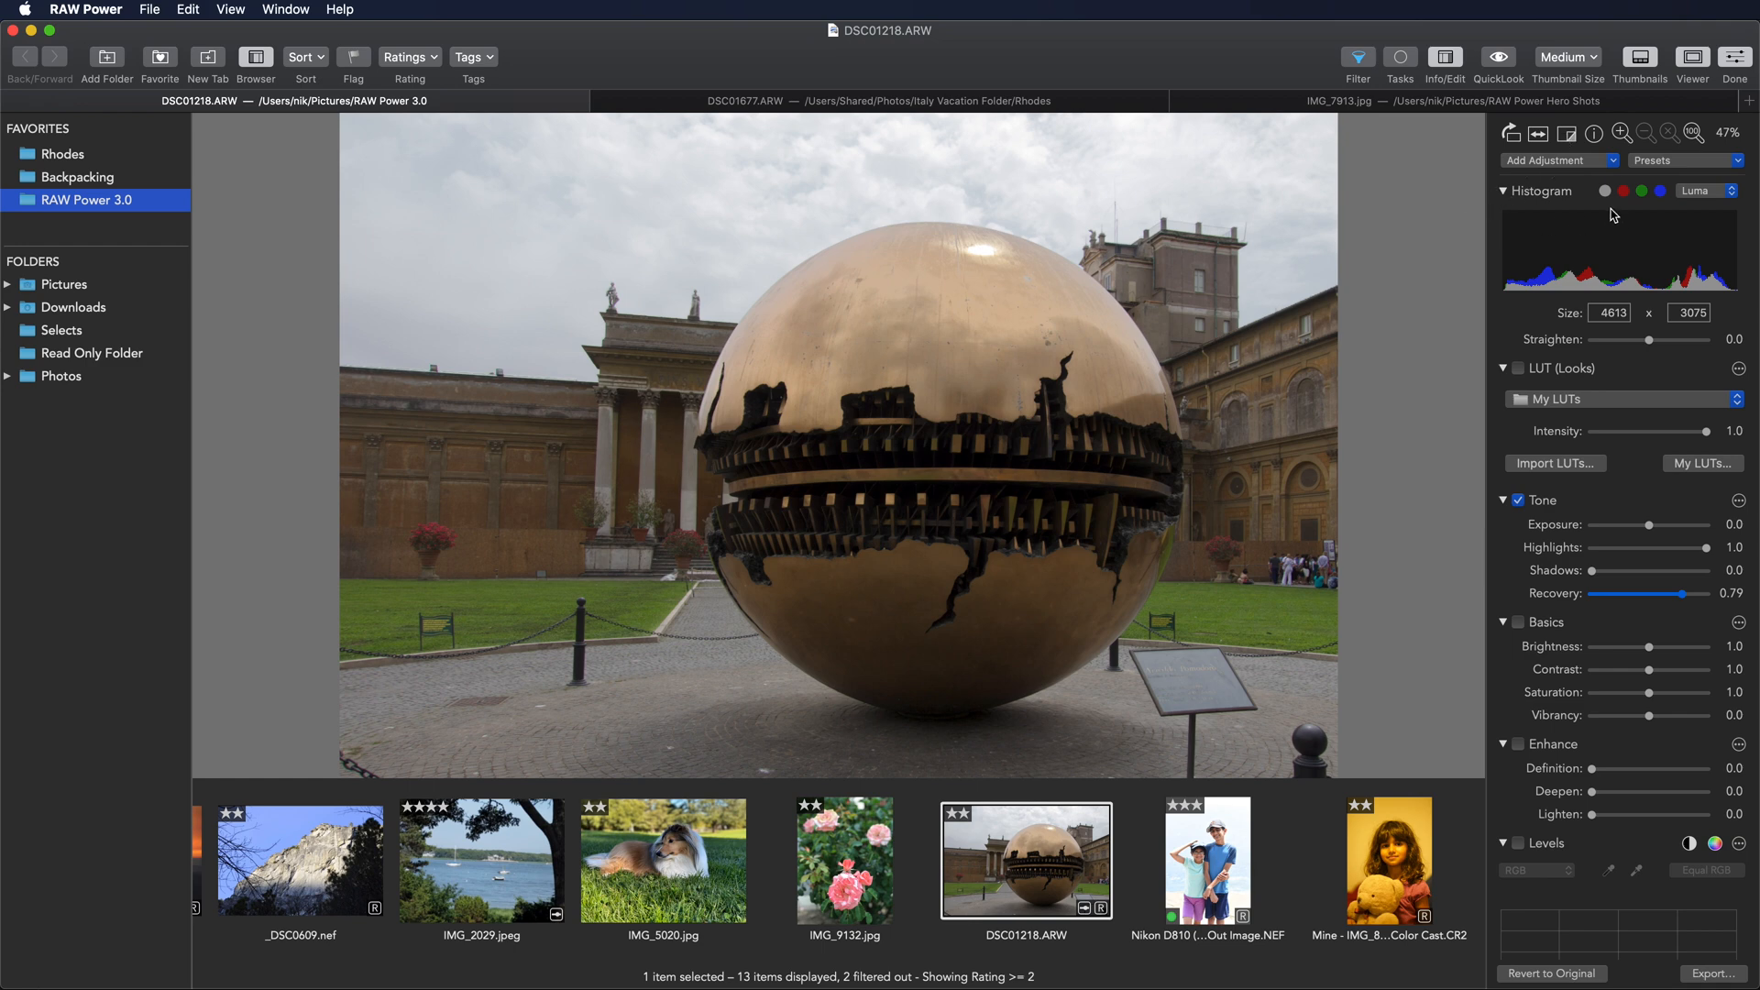
left_click(1604, 191)
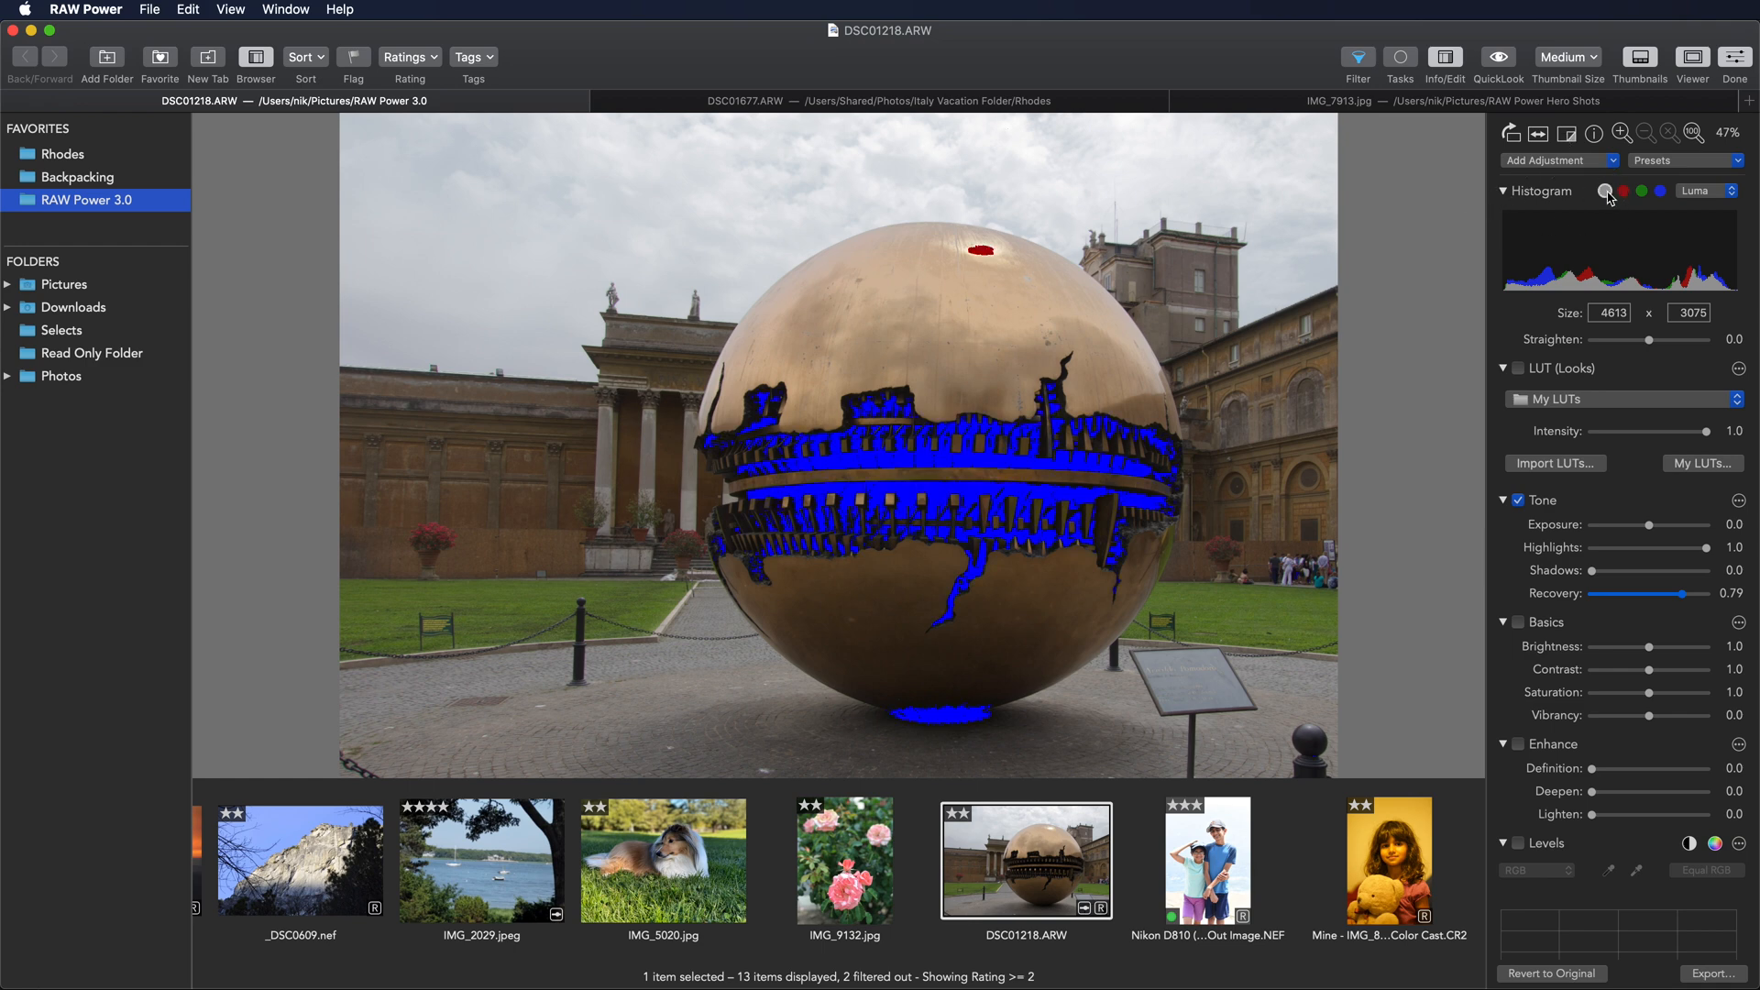